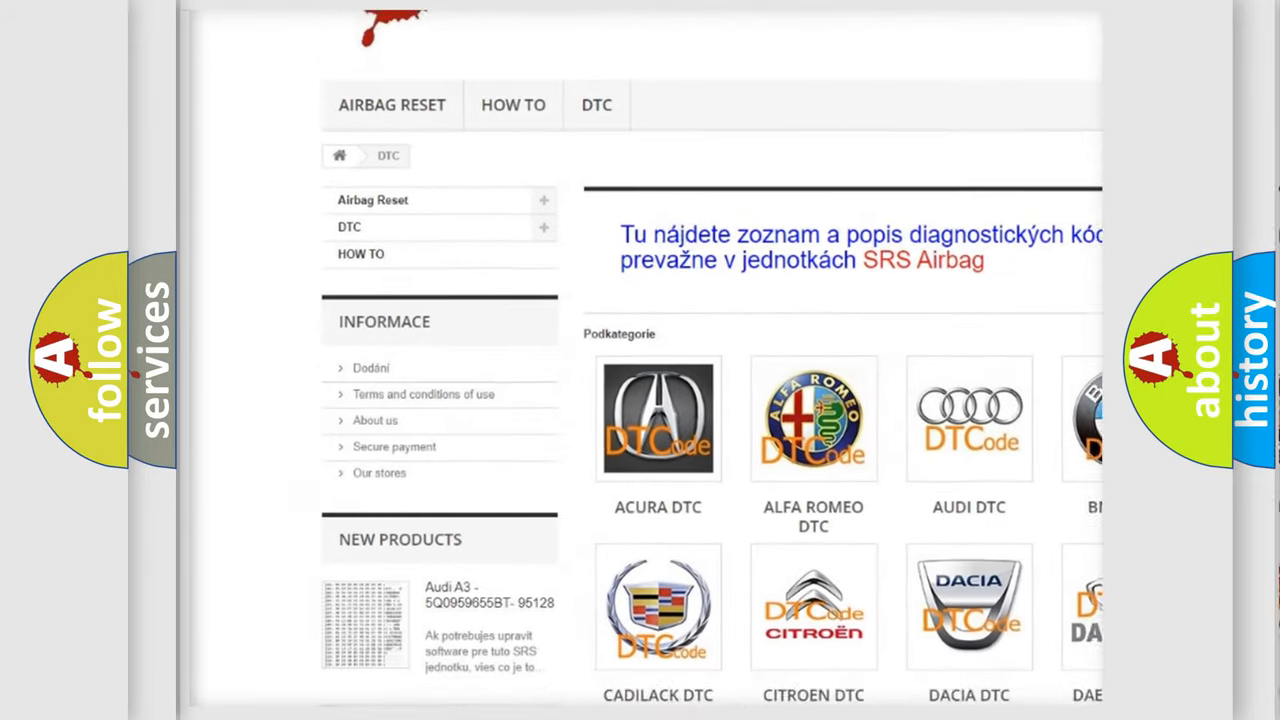
pyautogui.scroll(-3)
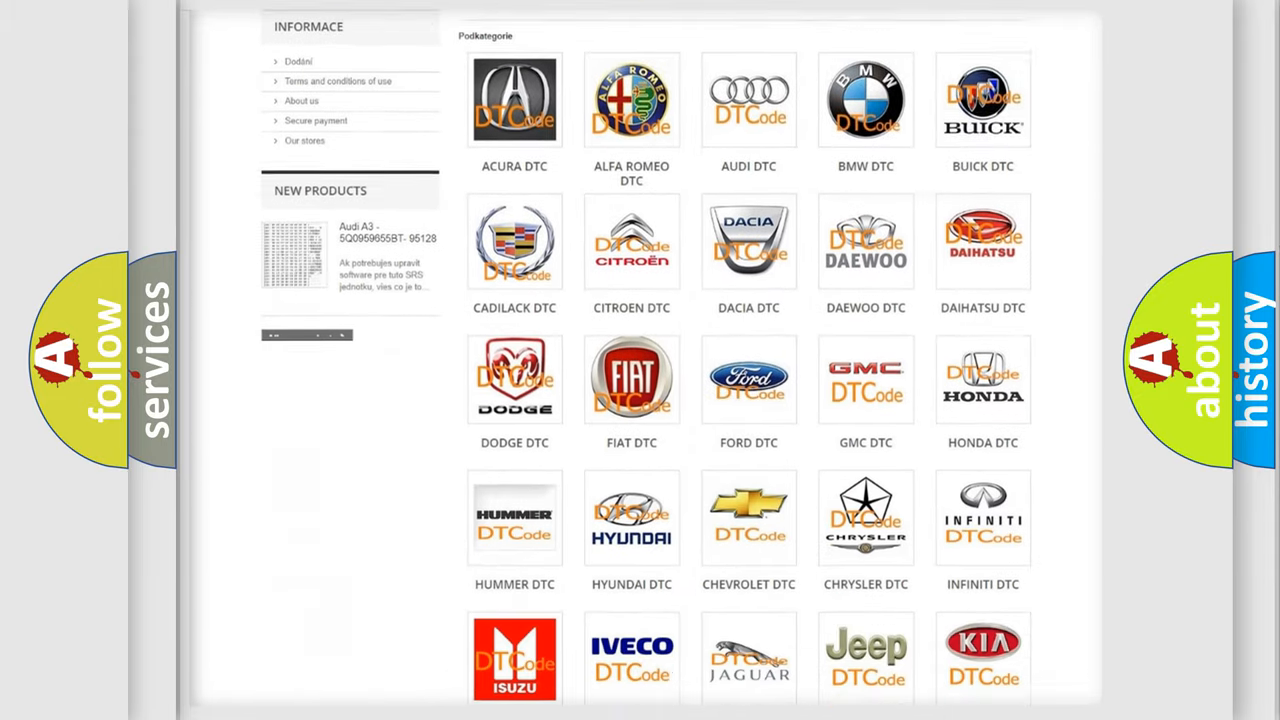
pyautogui.scroll(-3)
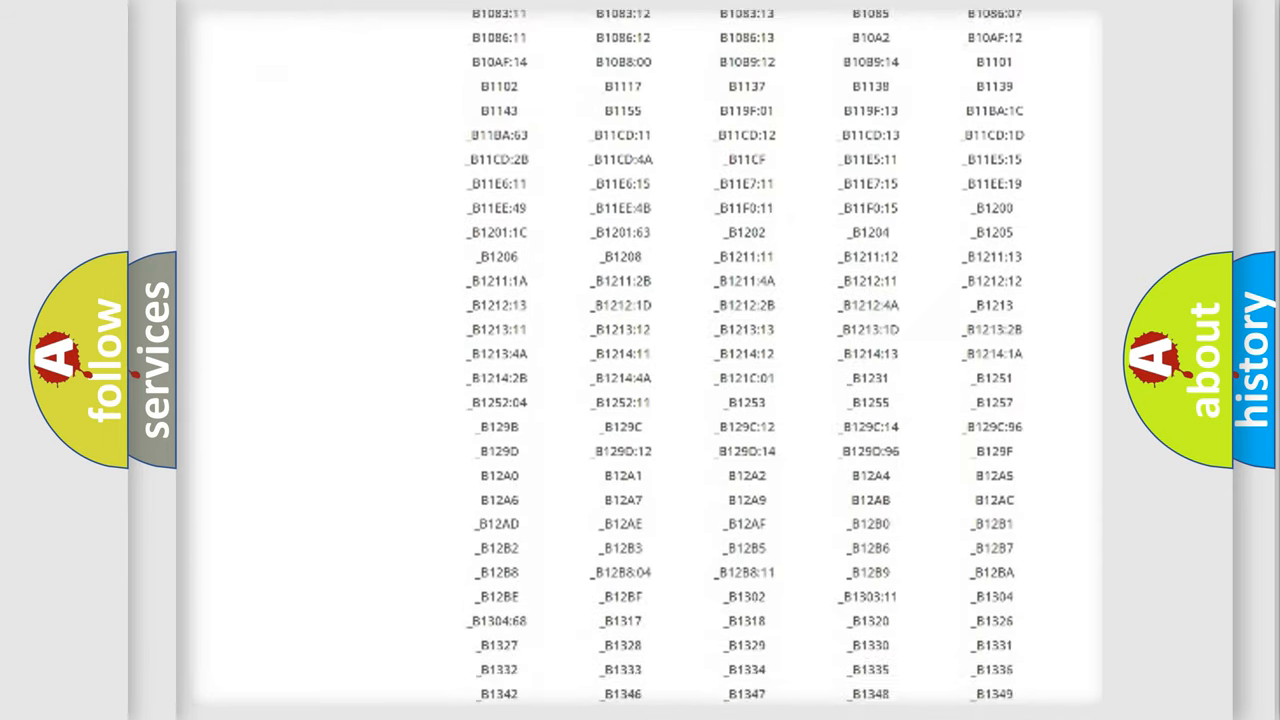
pyautogui.scroll(-3)
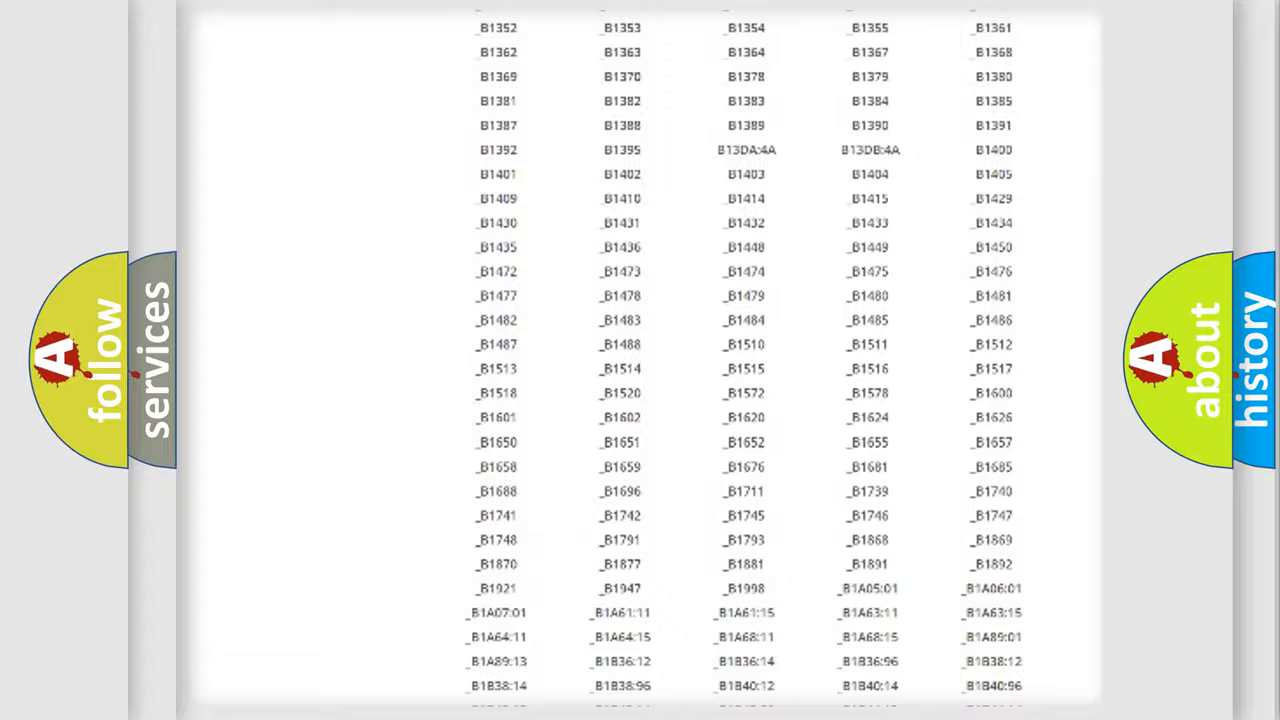